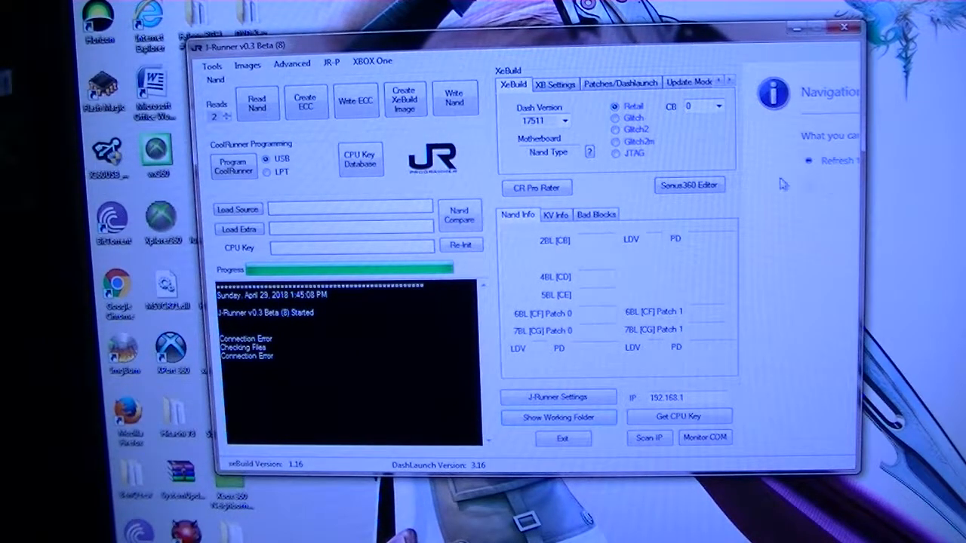
mouse_move(604, 293)
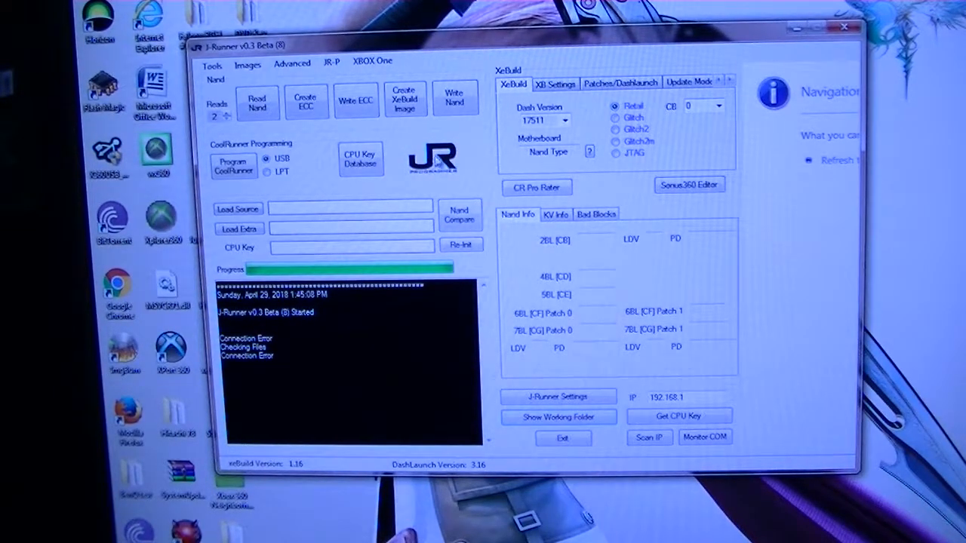
mouse_move(589, 151)
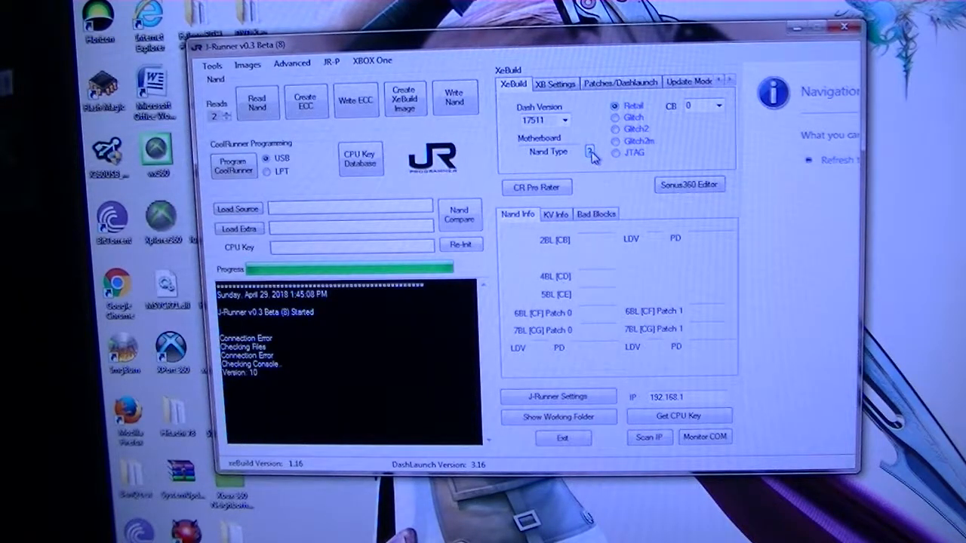
- Re-initialise the console check, which reports flash config 0x00000000 and cannot continue
click(462, 245)
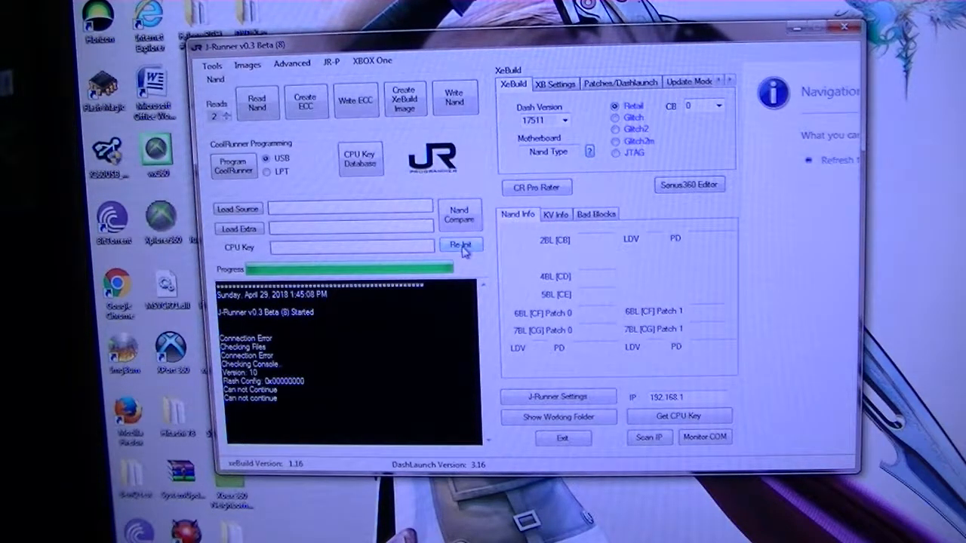
mouse_move(461, 244)
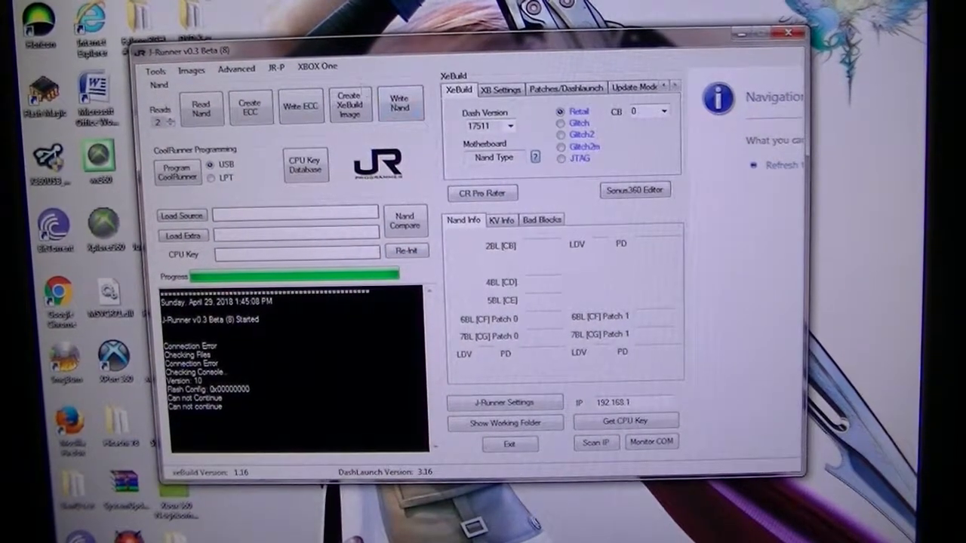
- Re-detect the console so it is recognised as a Corona board with CB 13180
click(154, 71)
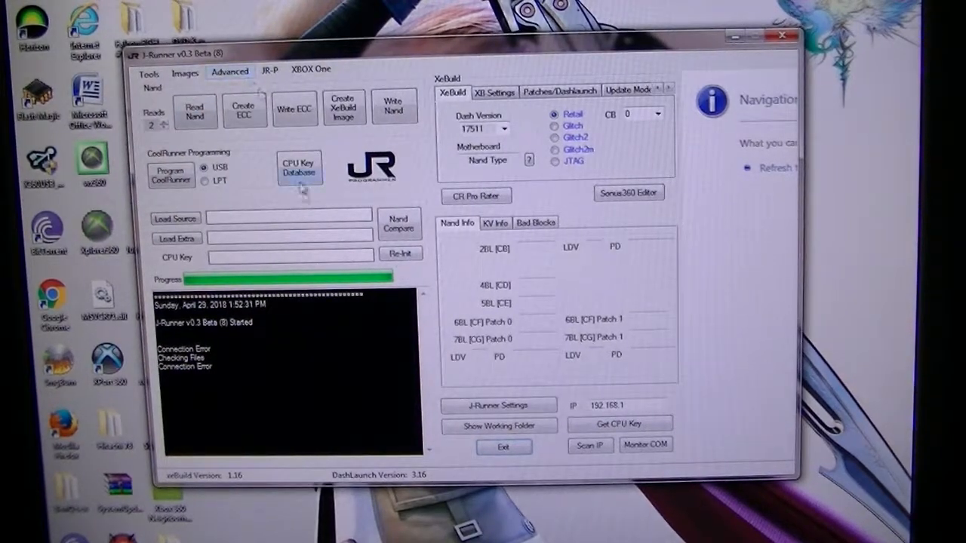
mouse_move(528, 160)
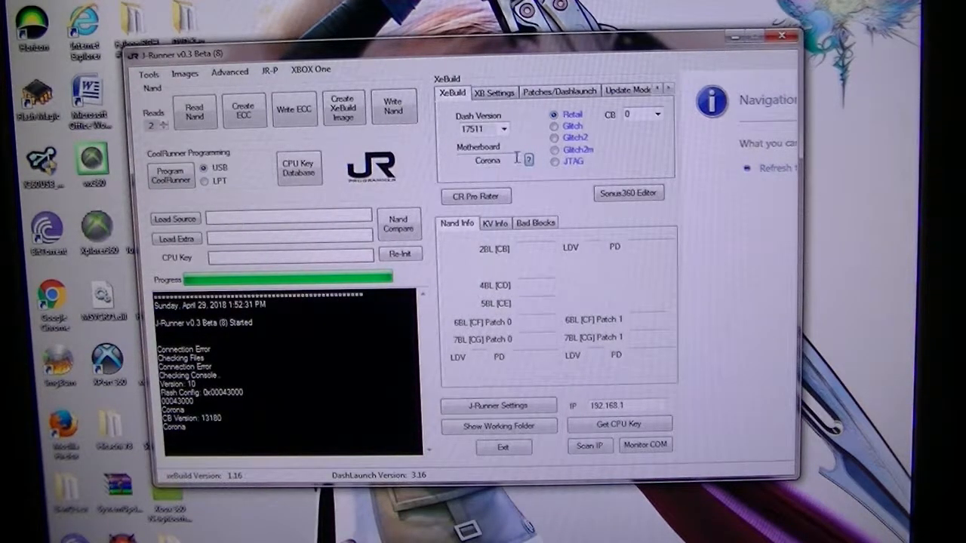
mouse_move(422, 154)
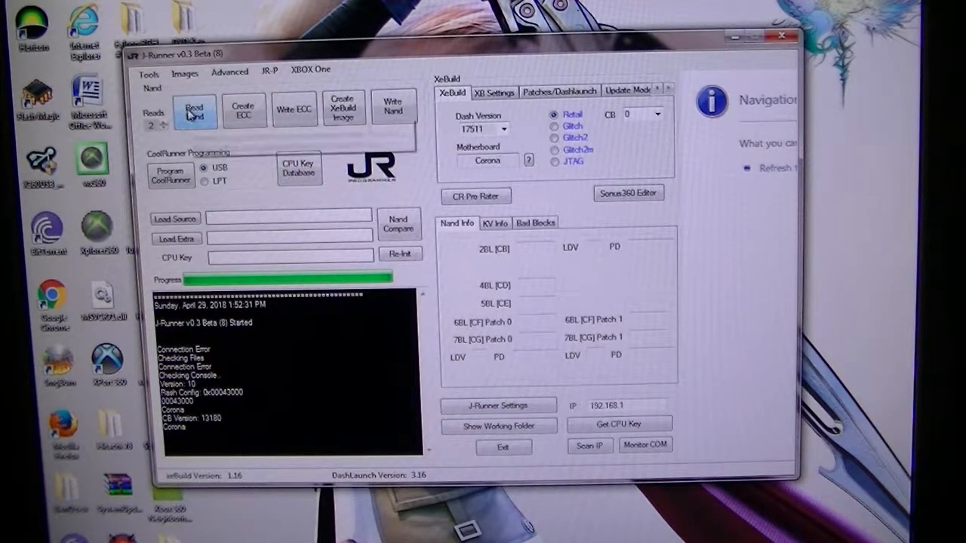
mouse_move(195, 112)
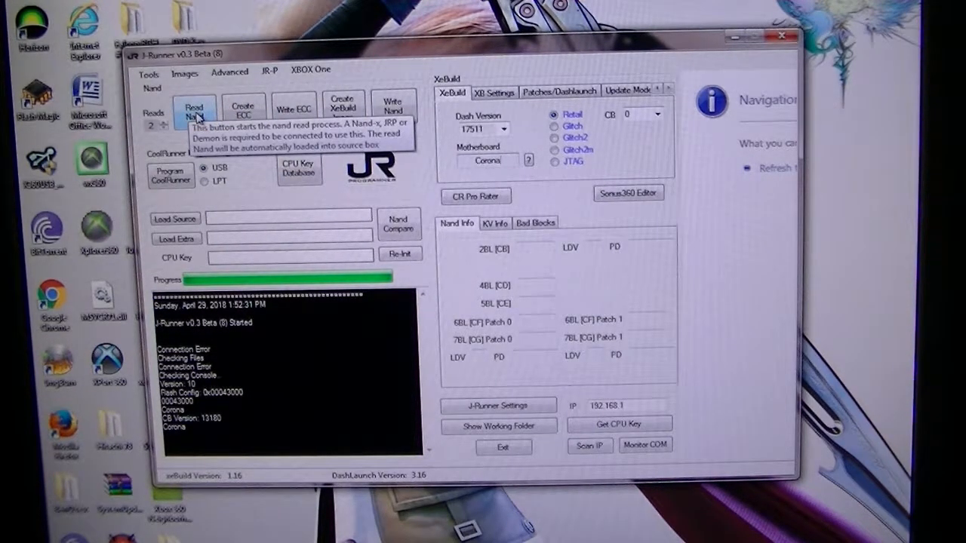
- Start reading the console's NAND into nanddump1.bin
click(194, 110)
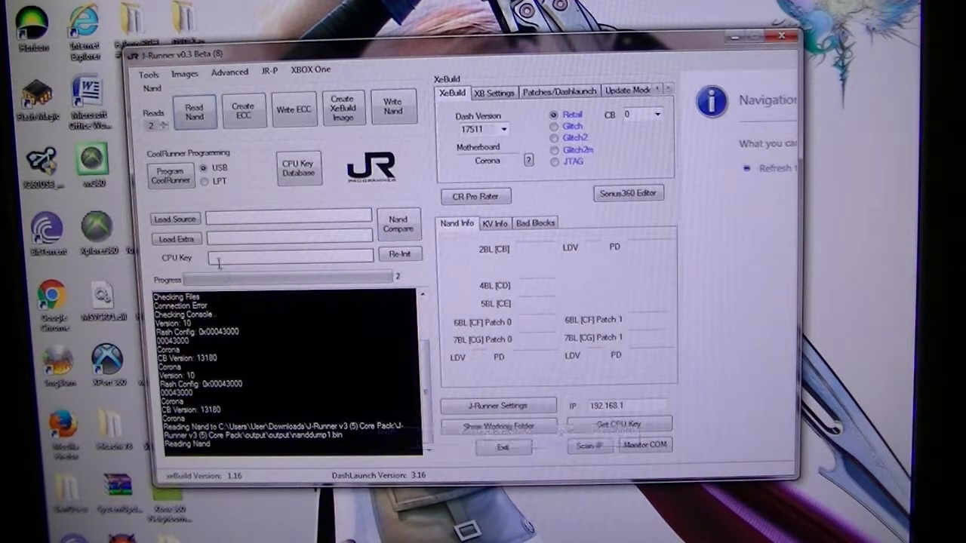
mouse_move(344, 305)
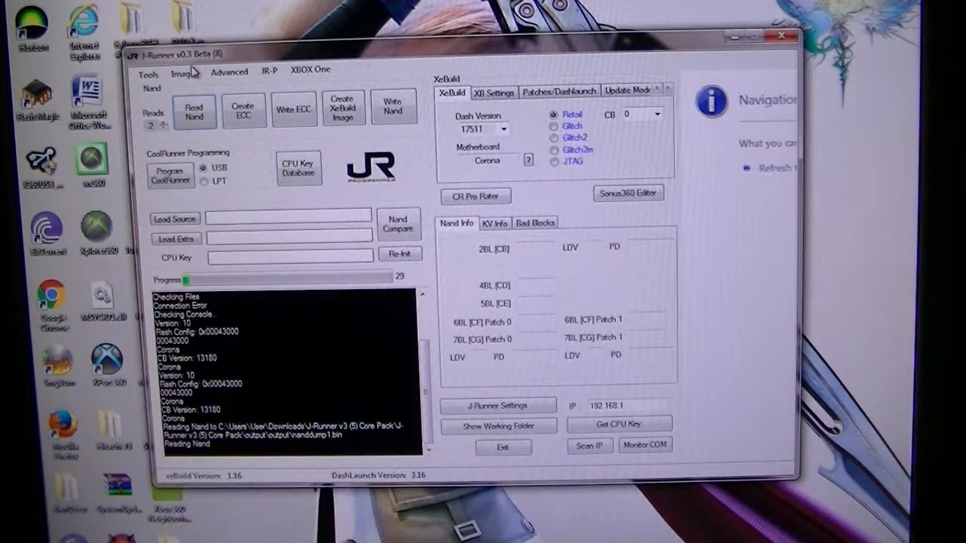
click(184, 73)
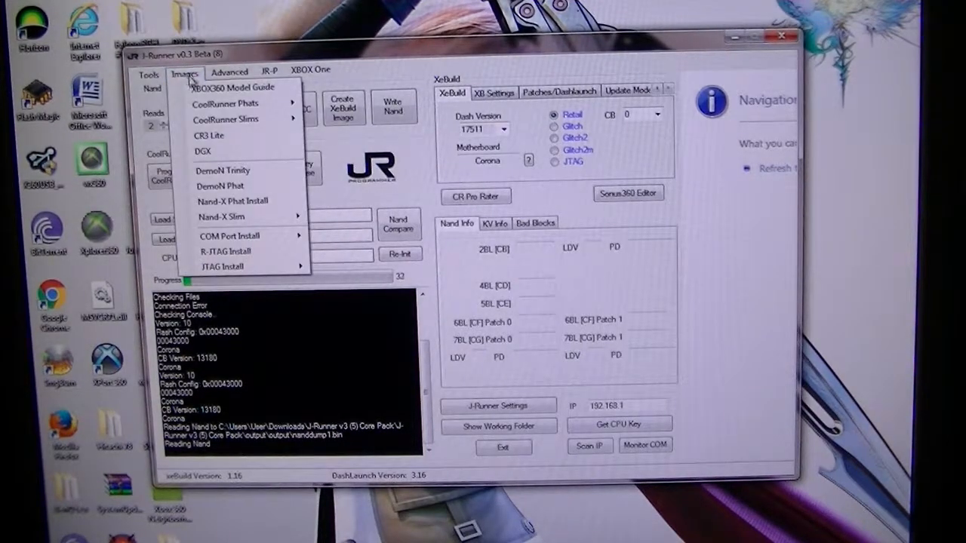
mouse_move(232, 200)
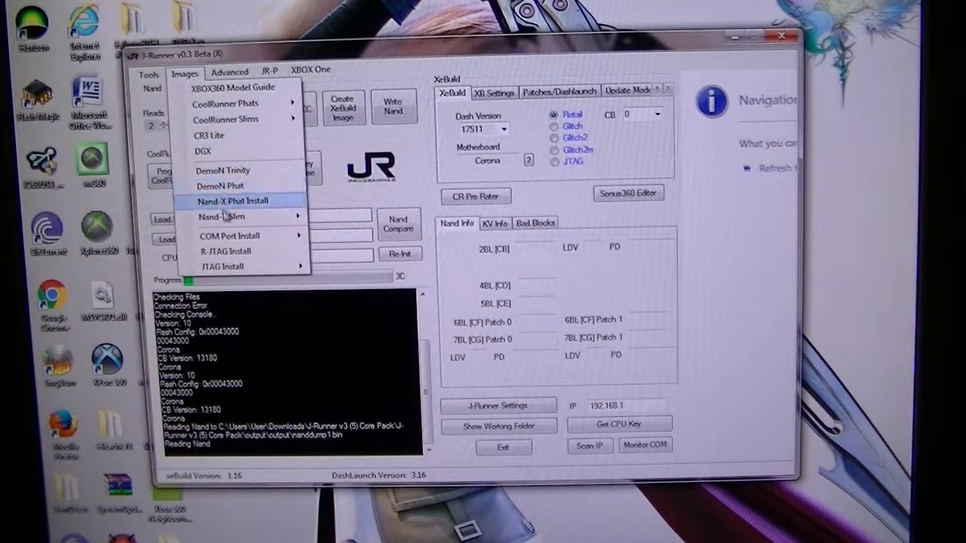
mouse_move(219, 218)
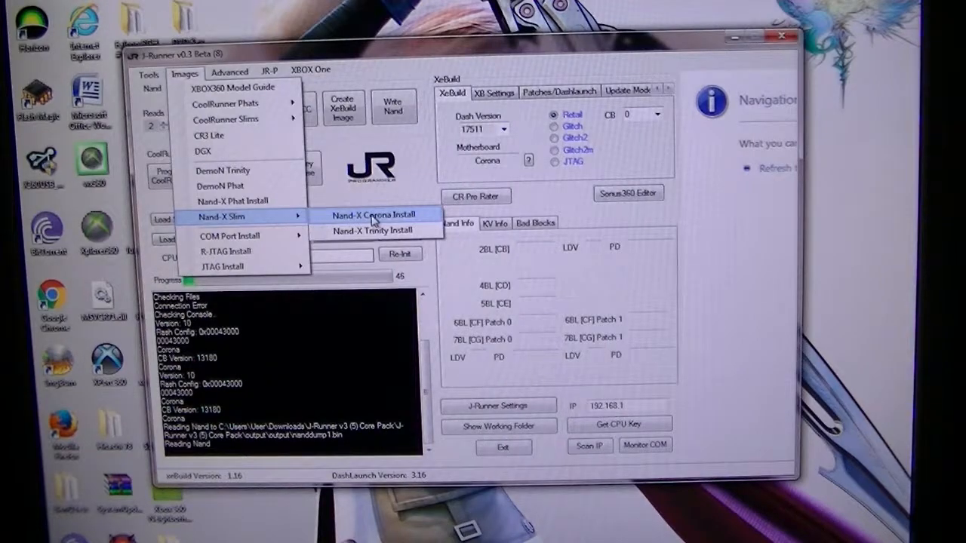
click(374, 214)
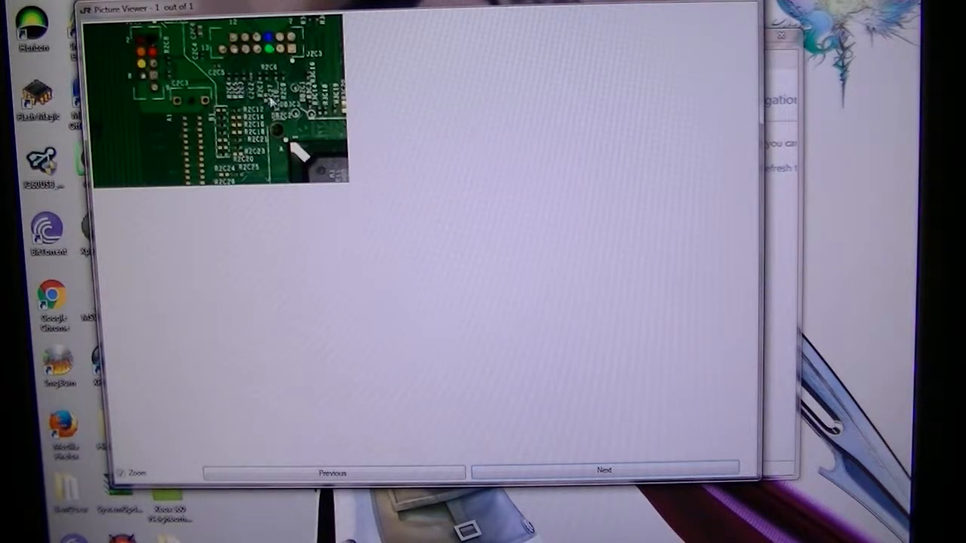
mouse_move(148, 48)
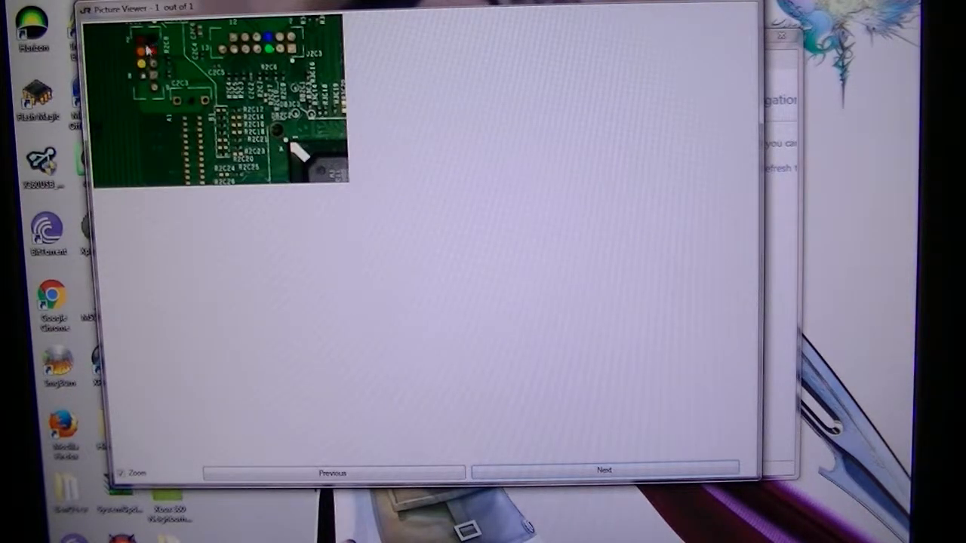
mouse_move(272, 49)
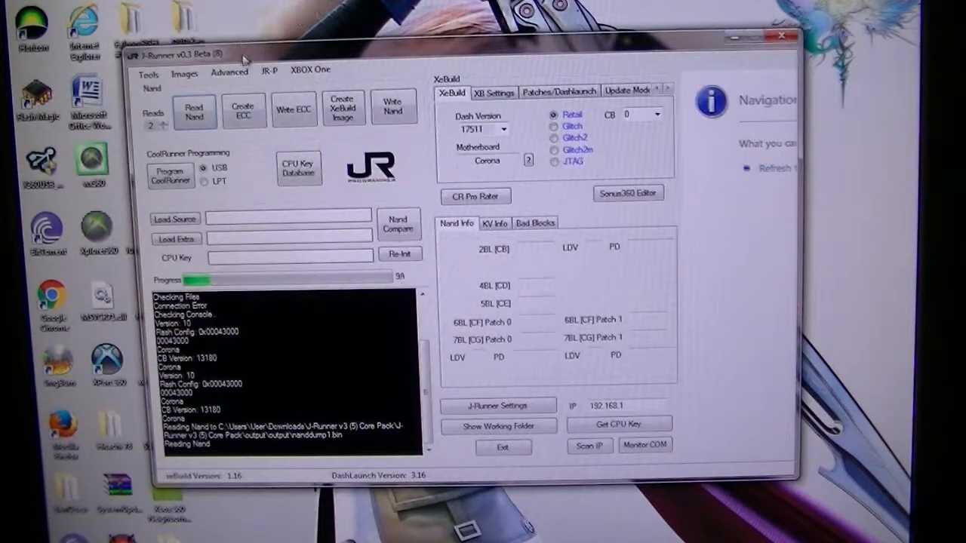
click(184, 74)
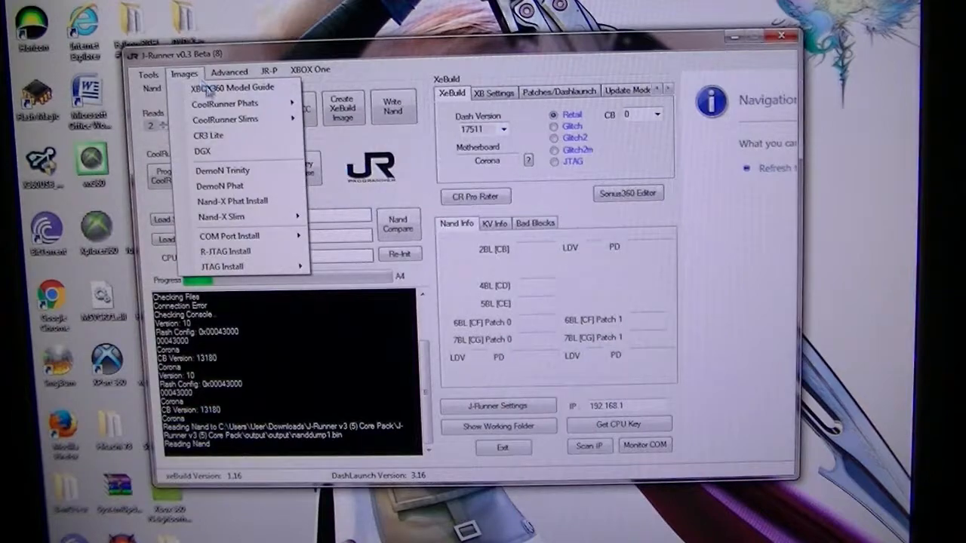
mouse_move(225, 118)
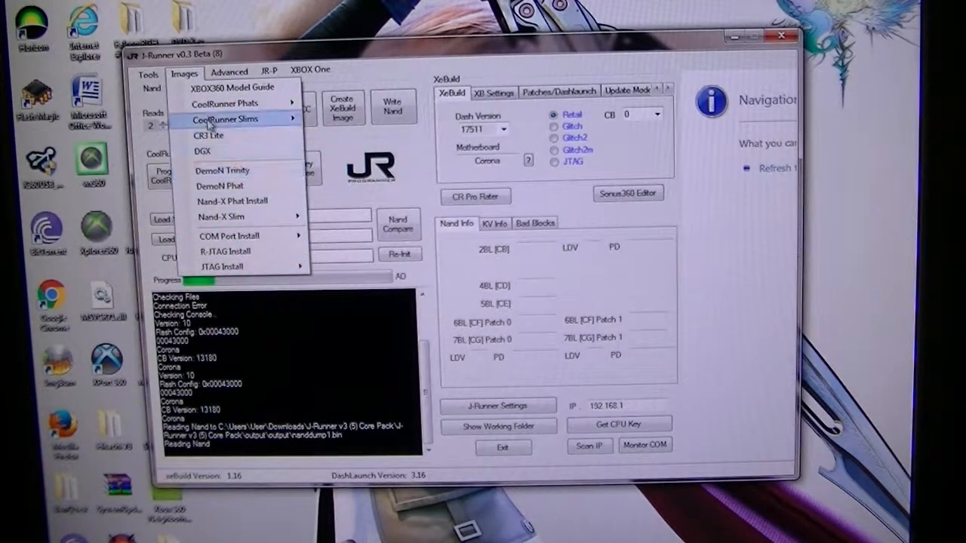
mouse_move(225, 102)
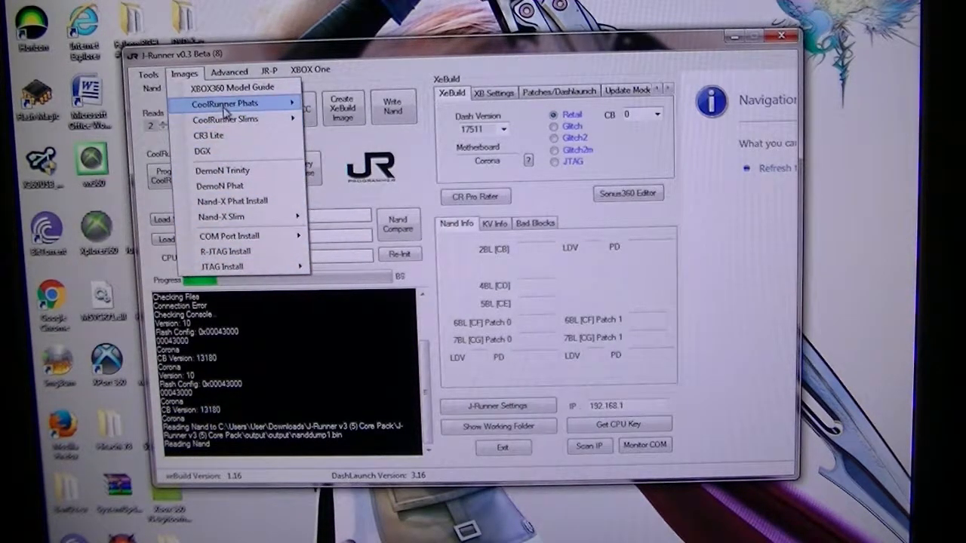
mouse_move(227, 120)
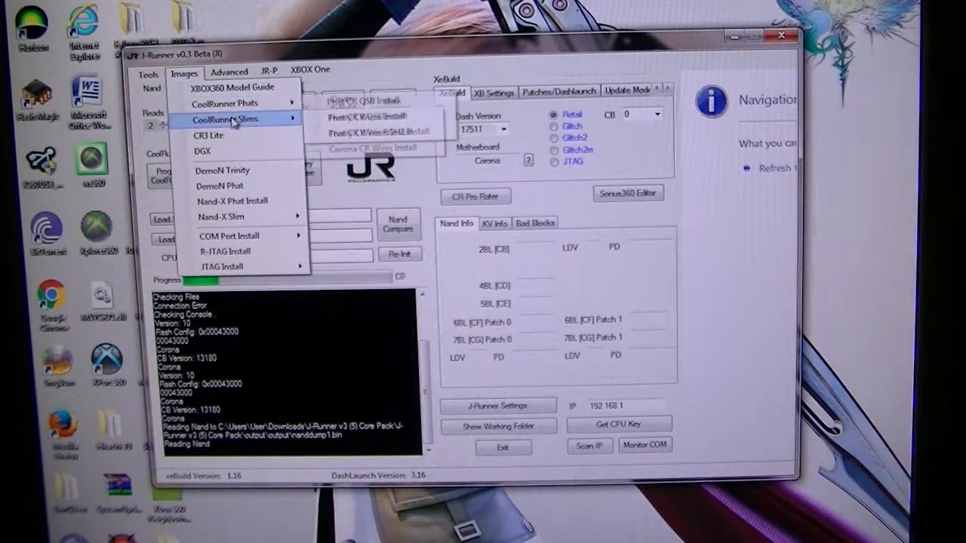
mouse_move(374, 148)
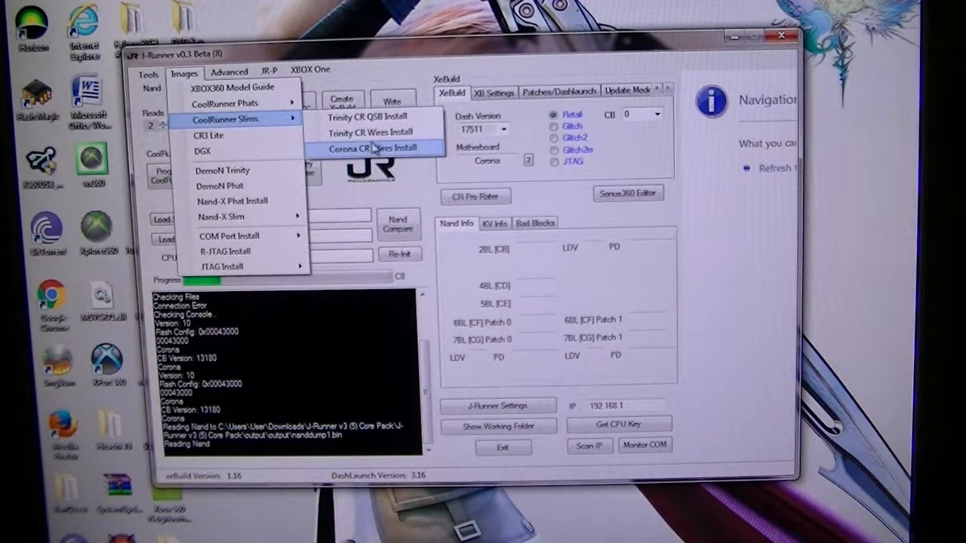
click(370, 148)
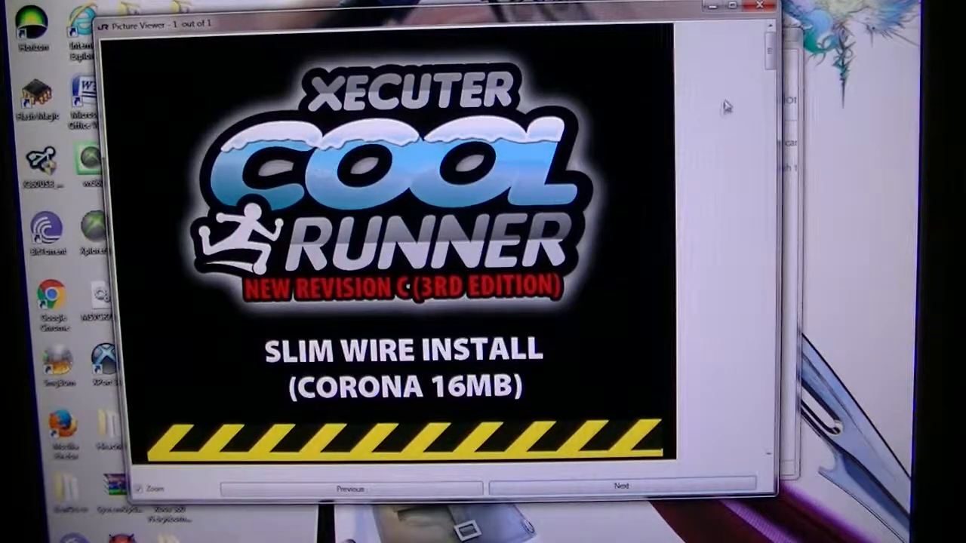
click(622, 486)
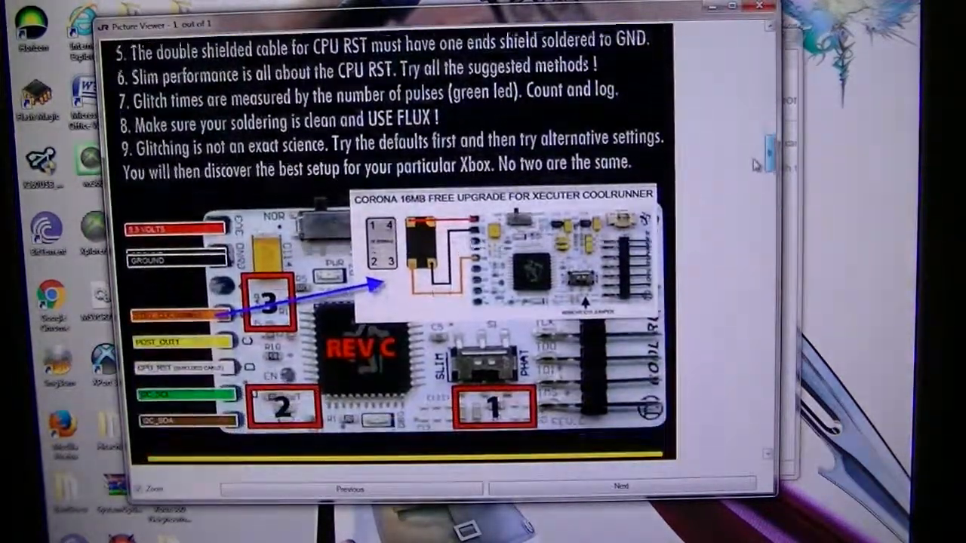
click(621, 486)
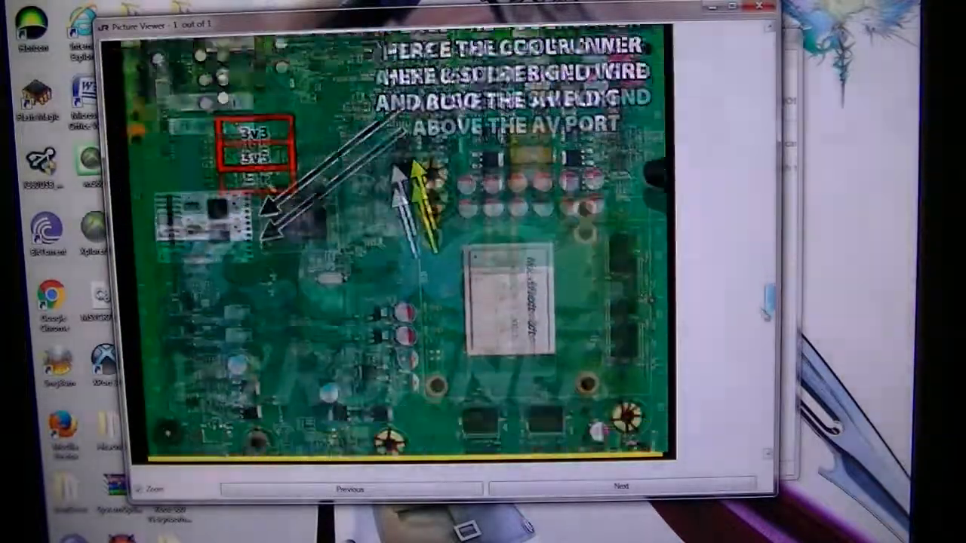
click(620, 486)
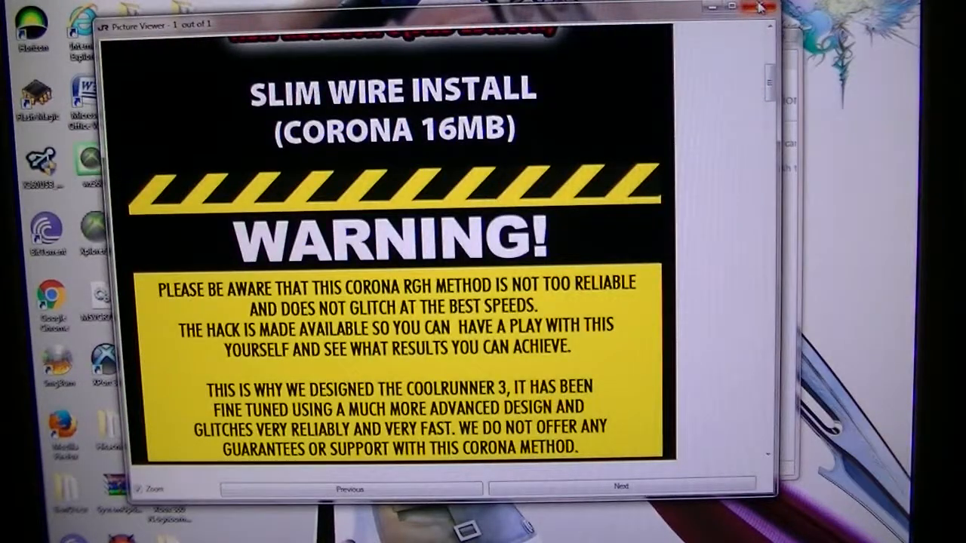
click(761, 6)
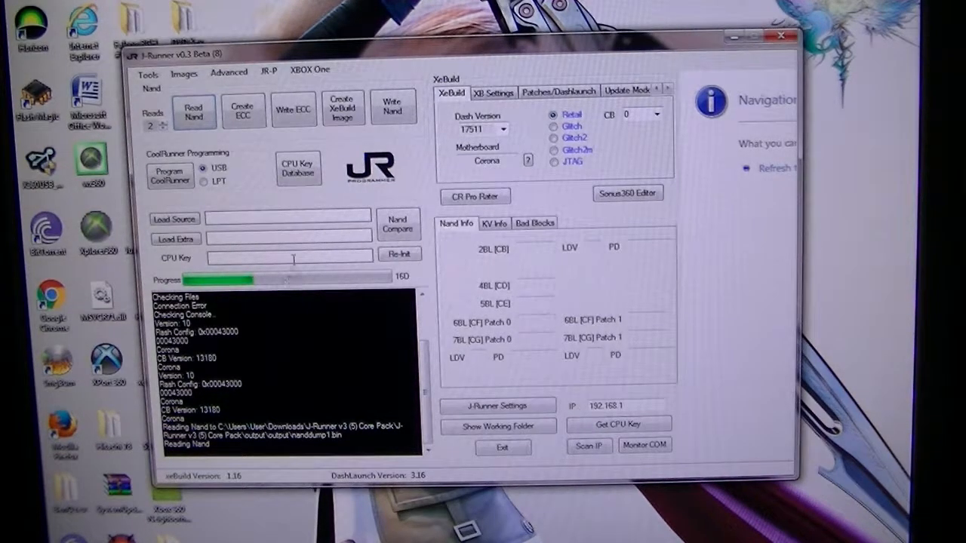
mouse_move(290, 258)
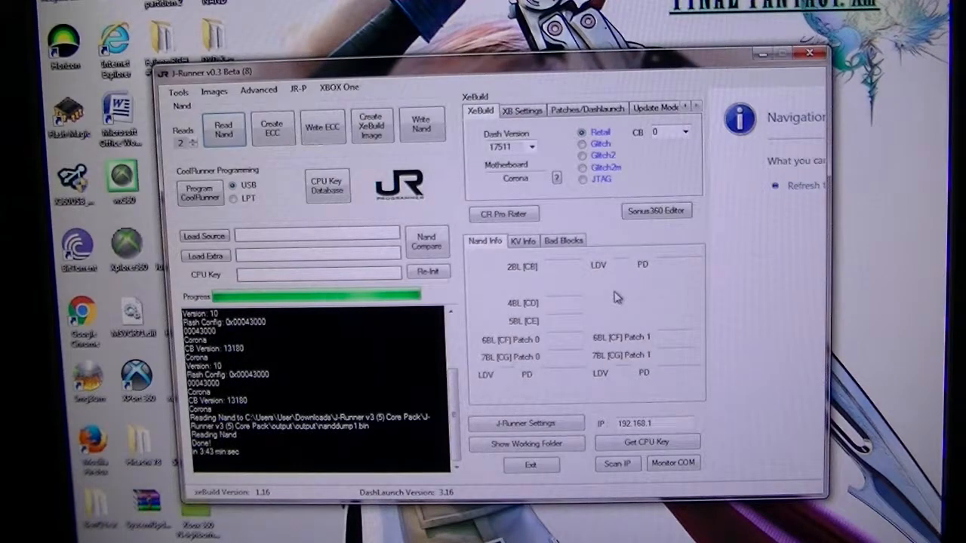
- Continue to the second NAND read and check KV Info and Bad Blocks, returning to Nand Info
click(582, 156)
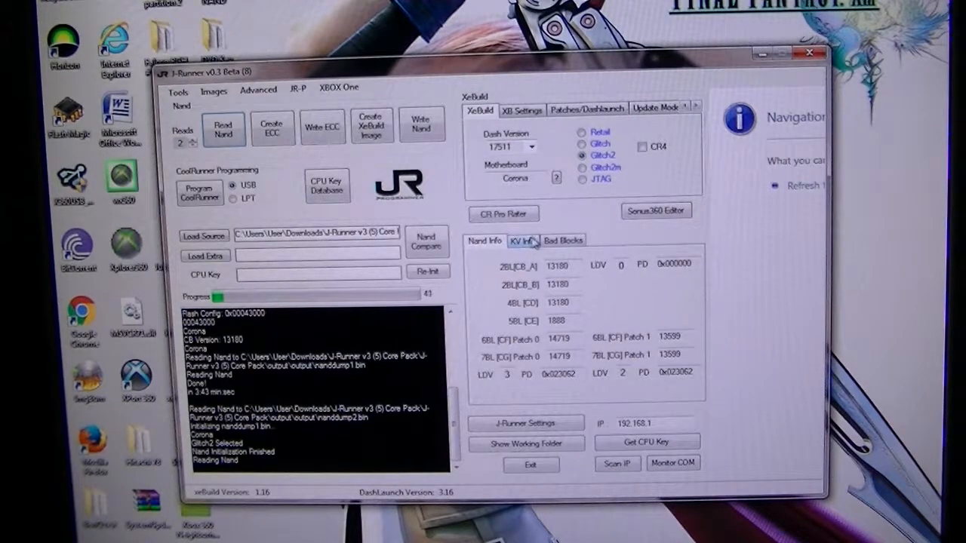
click(522, 240)
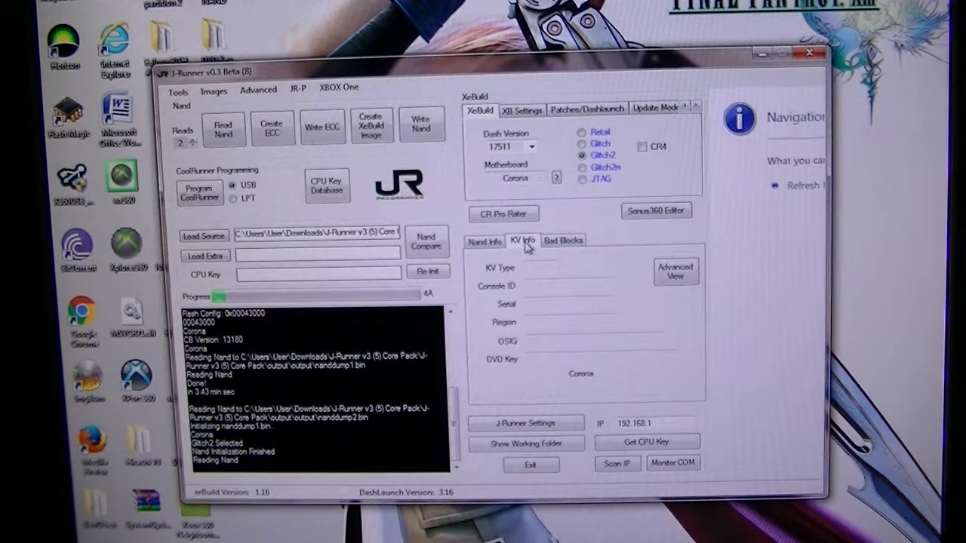
click(563, 240)
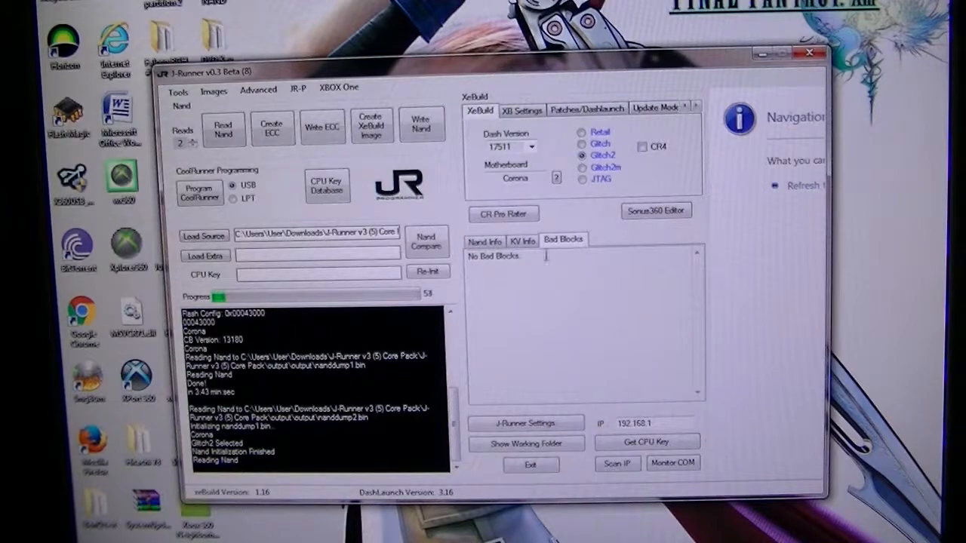
click(486, 240)
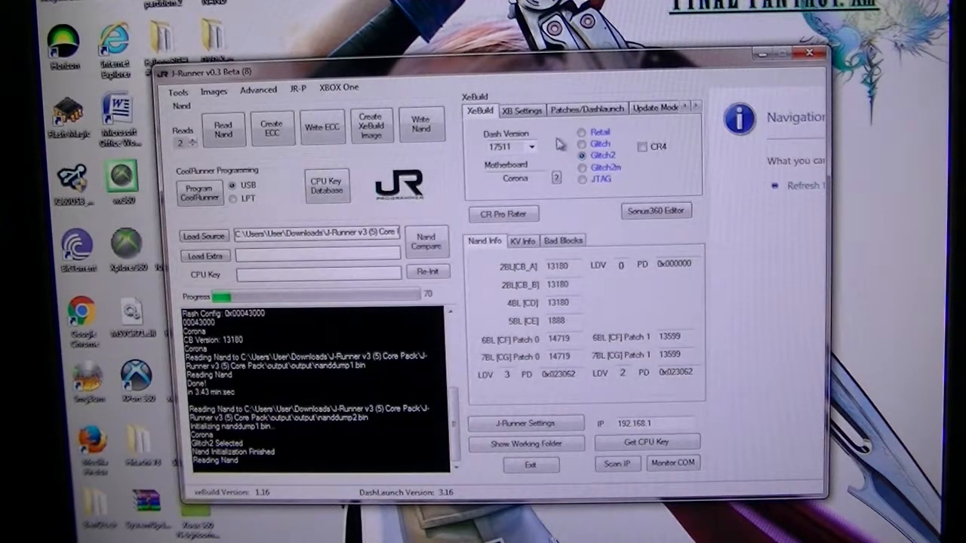
mouse_move(531, 145)
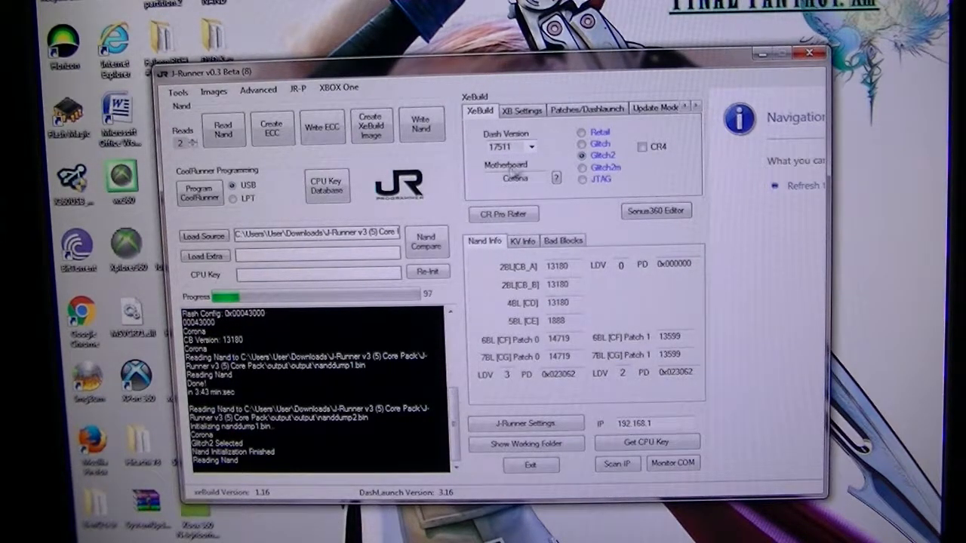
mouse_move(503, 214)
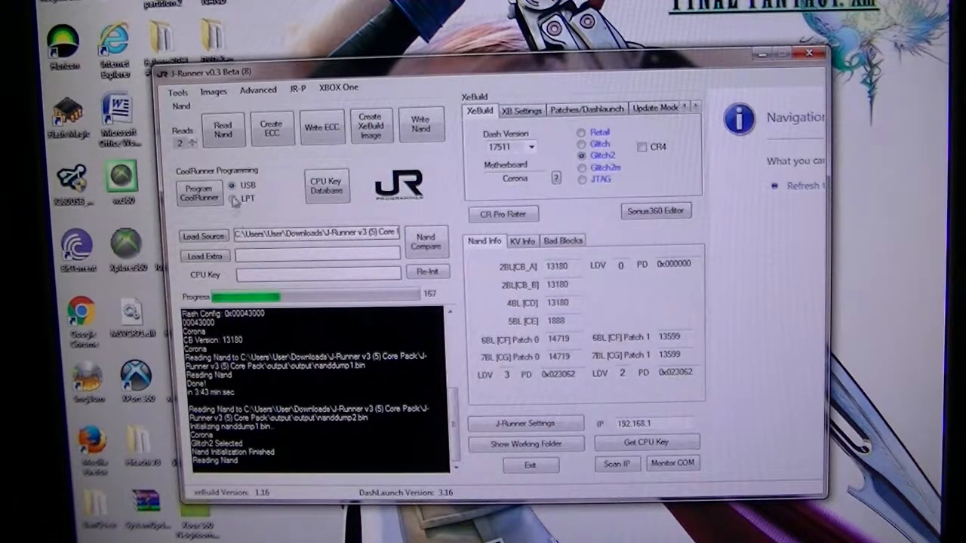
- Bring up the list of wiring-diagram images
click(214, 91)
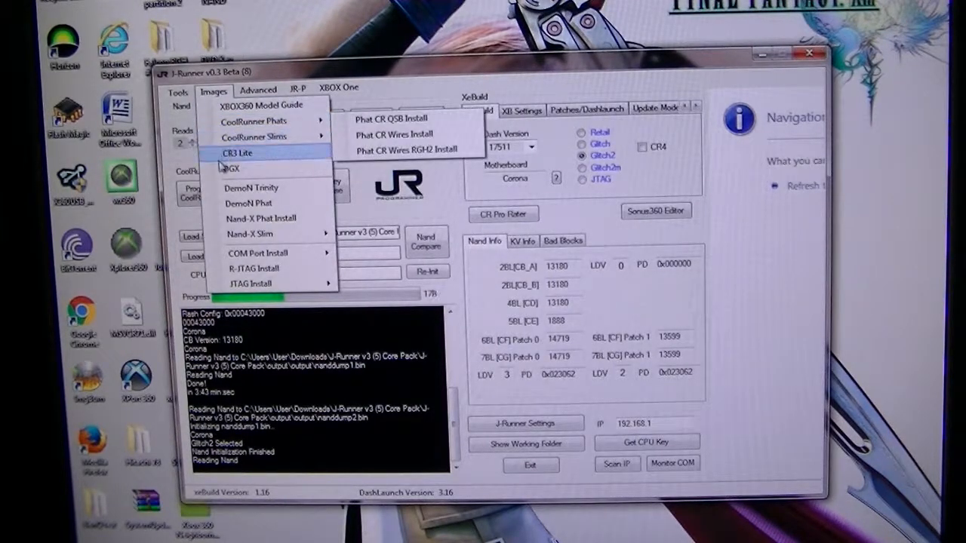
mouse_move(254, 268)
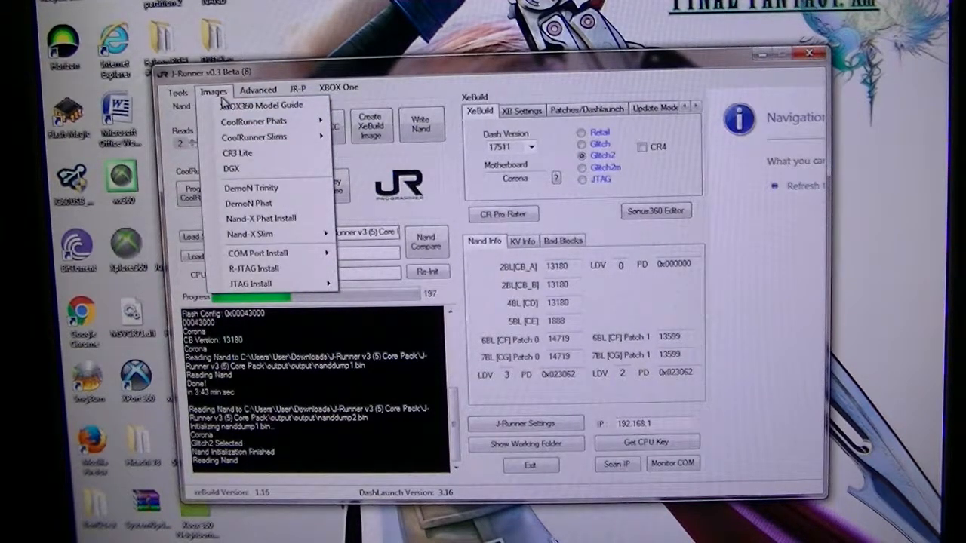
mouse_move(254, 136)
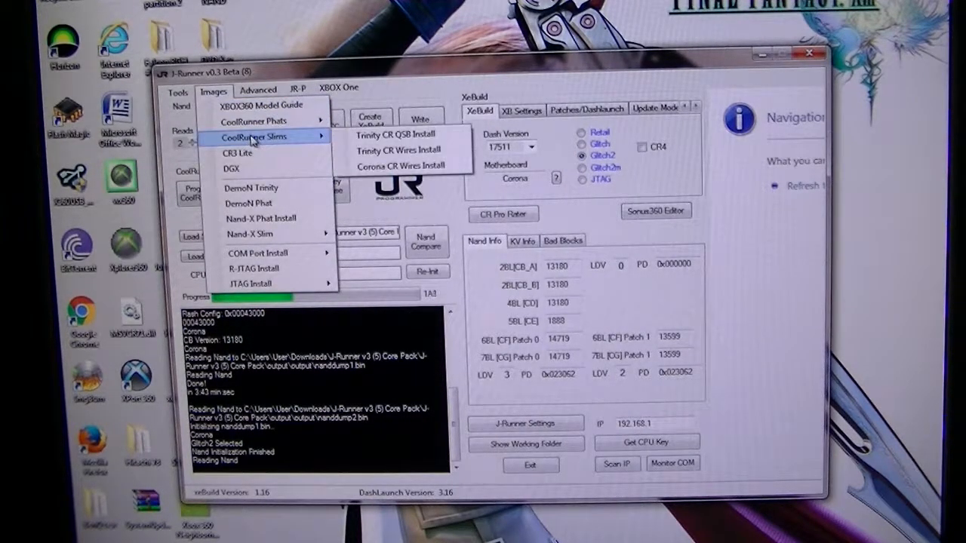
mouse_move(400, 166)
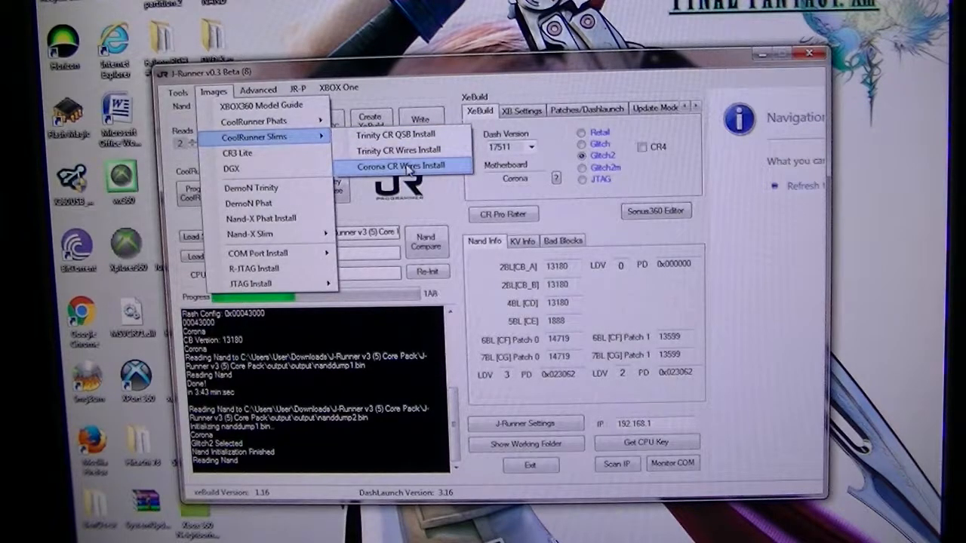
- Show the Corona CoolRunner wires install diagram in the picture viewer
click(408, 166)
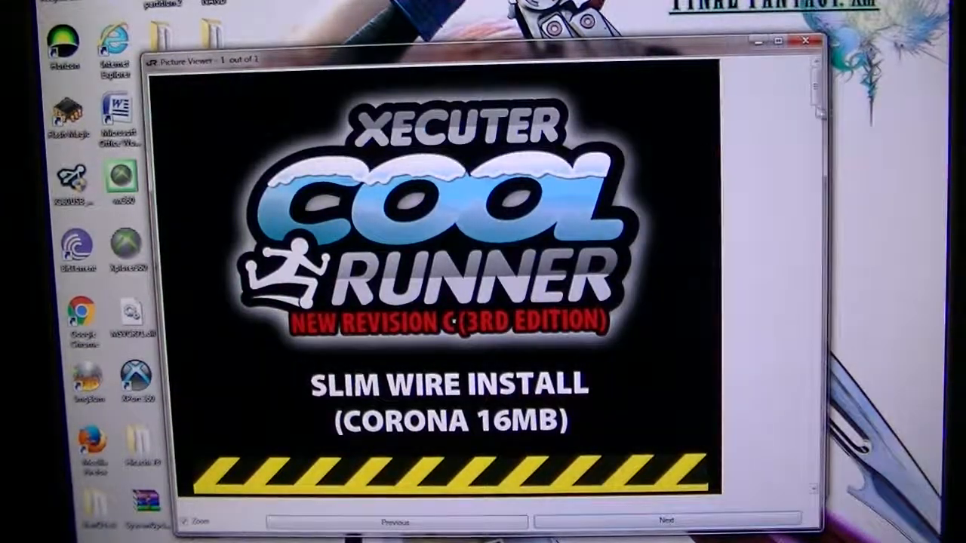
- View the Corona diagram at actual size down to the E, F and 3v3 solder points
click(664, 522)
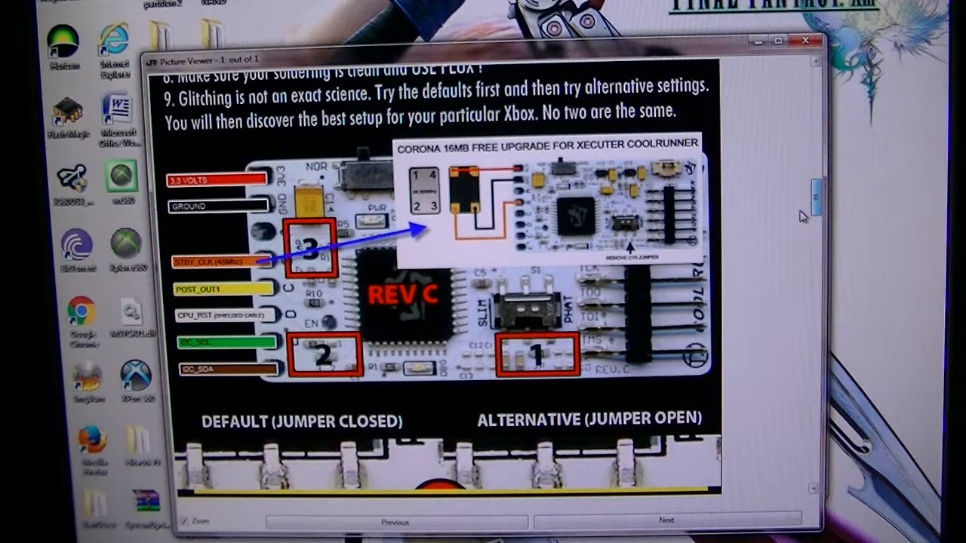
scroll(down, 3)
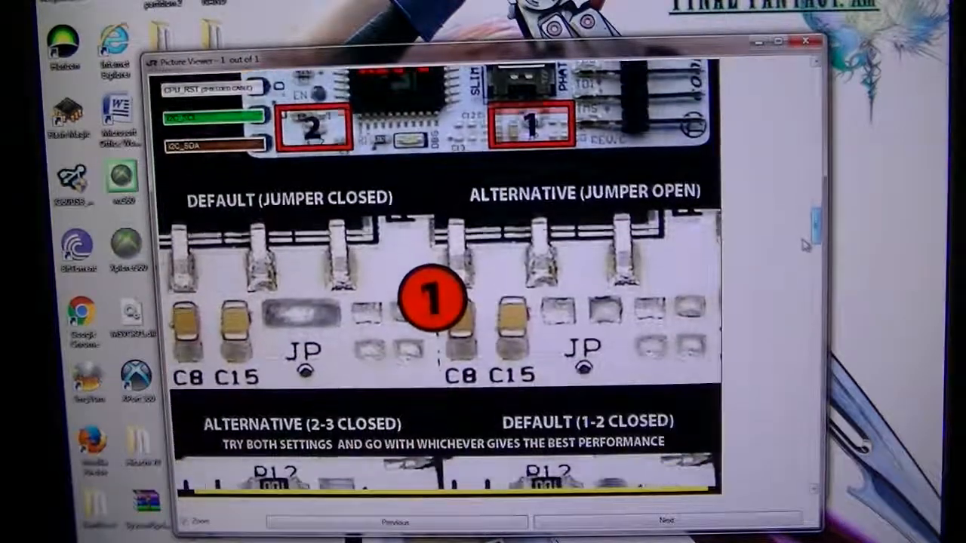
scroll(down, 3)
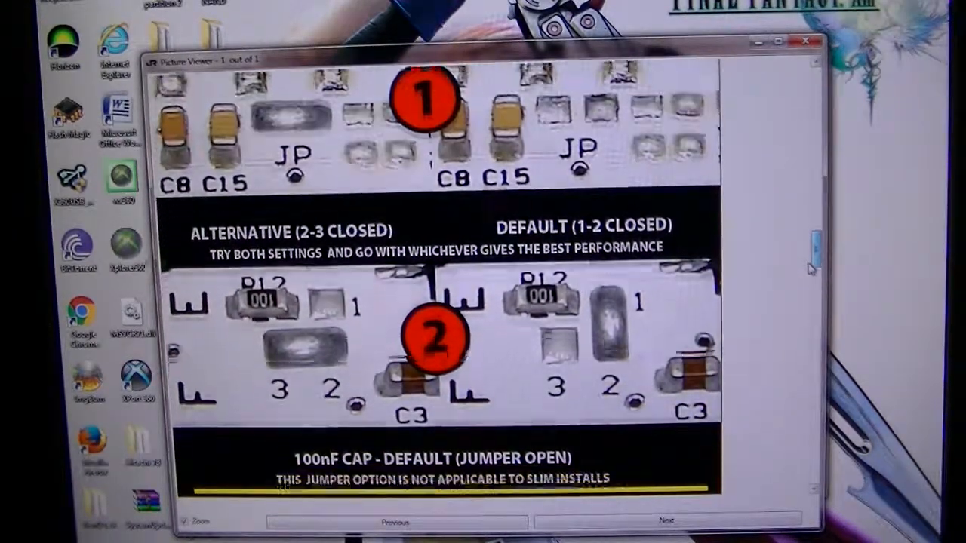
click(664, 521)
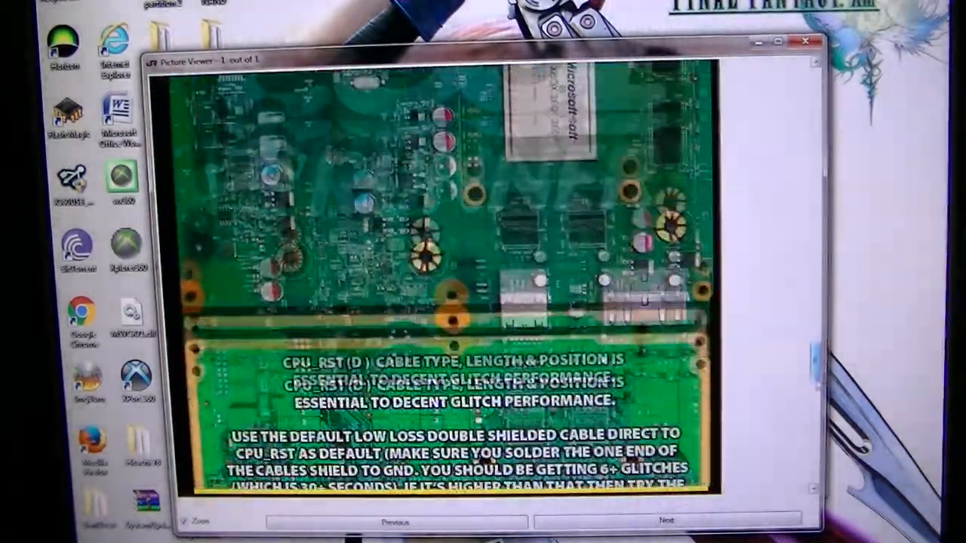
click(664, 520)
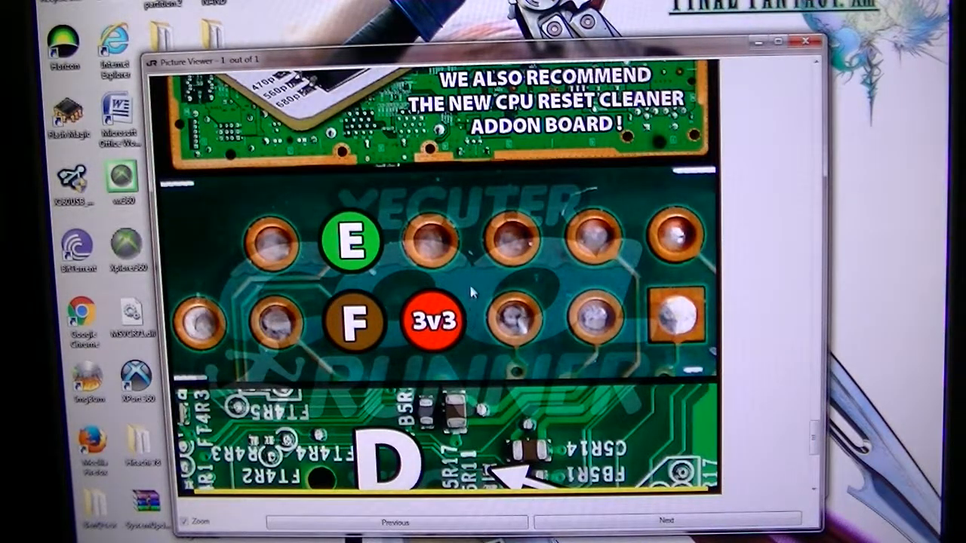
mouse_move(260, 315)
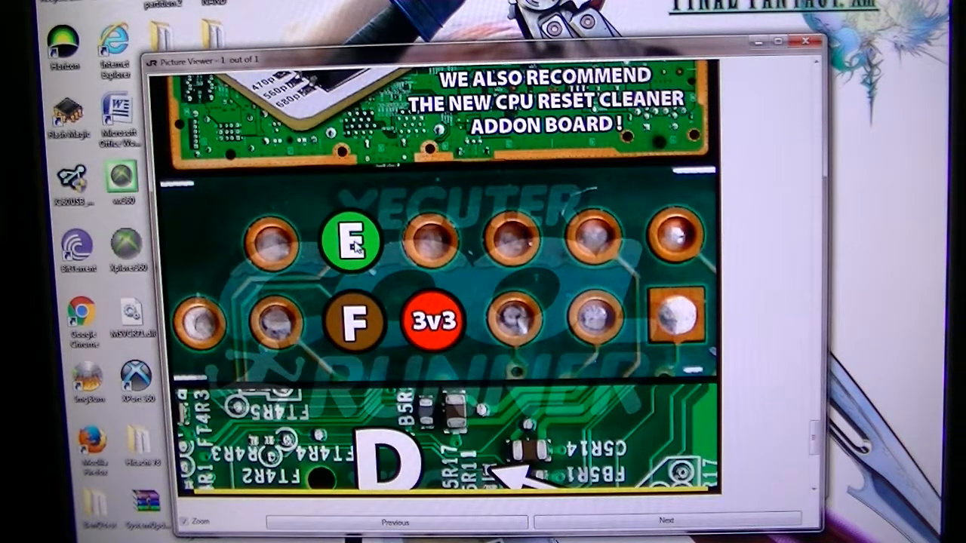
mouse_move(272, 259)
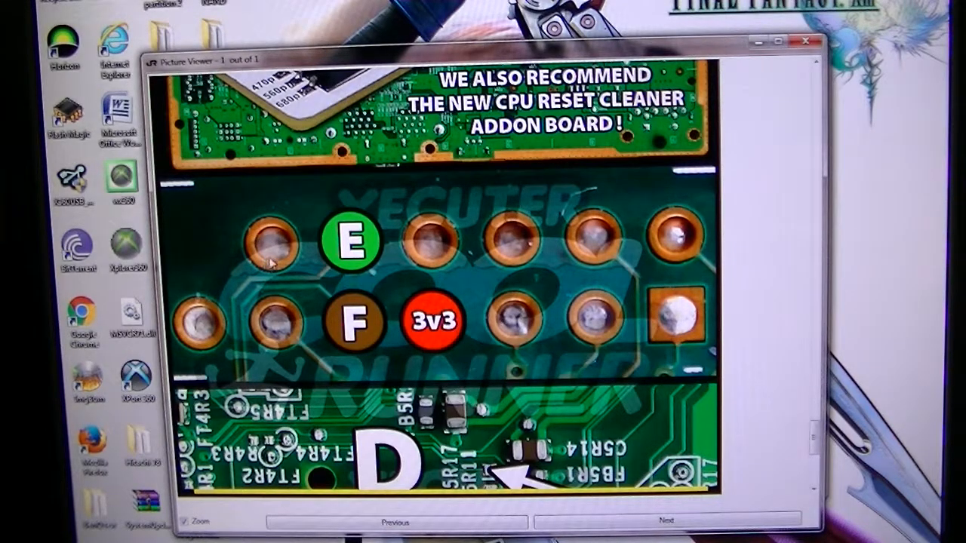
mouse_move(365, 329)
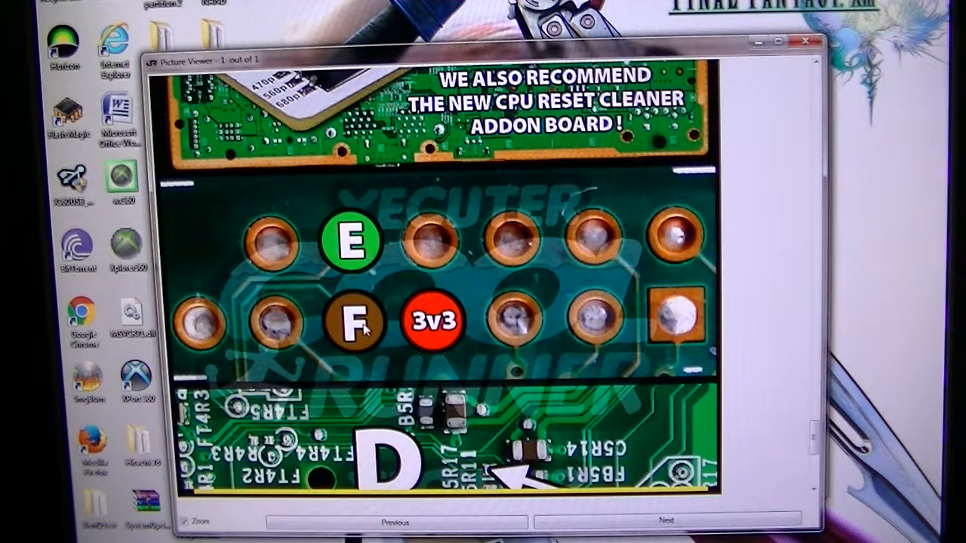
mouse_move(823, 227)
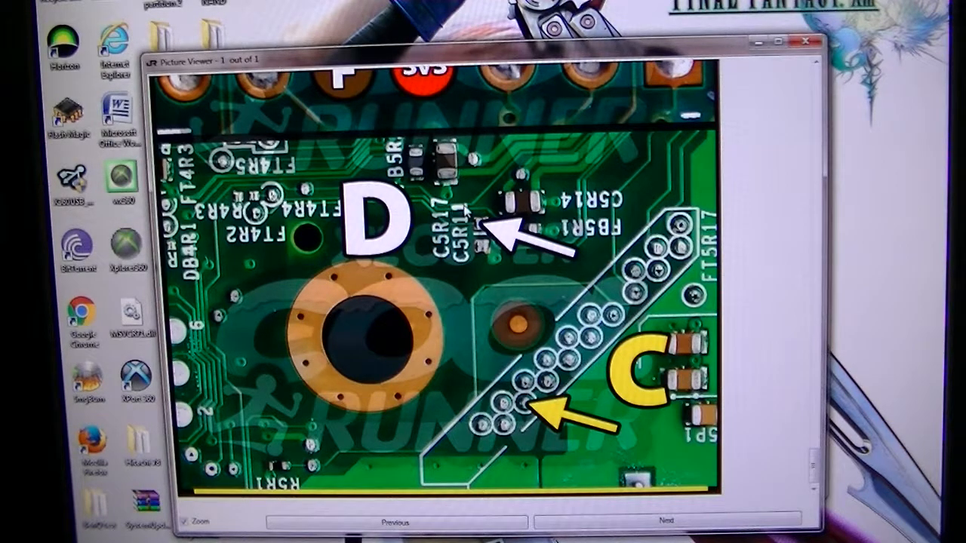
mouse_move(551, 320)
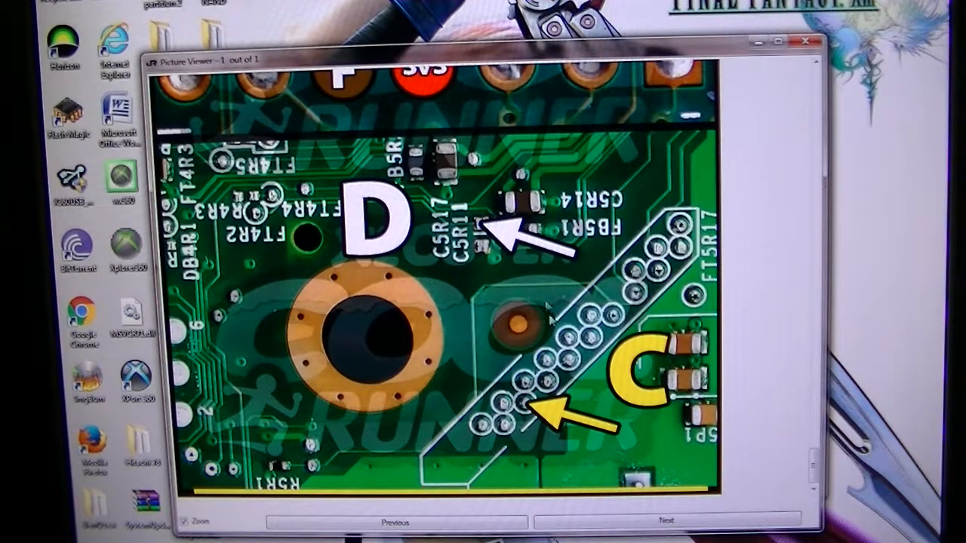
mouse_move(540, 405)
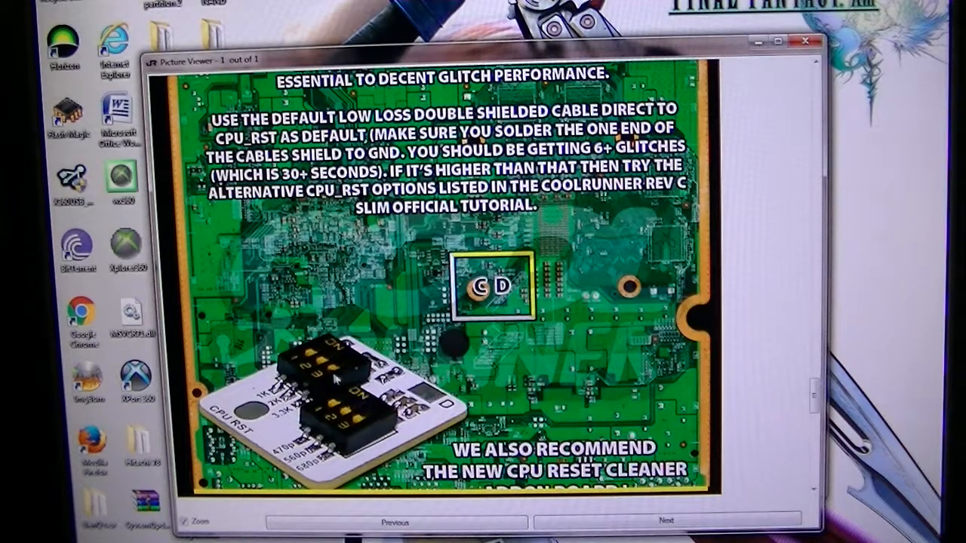
mouse_move(332, 406)
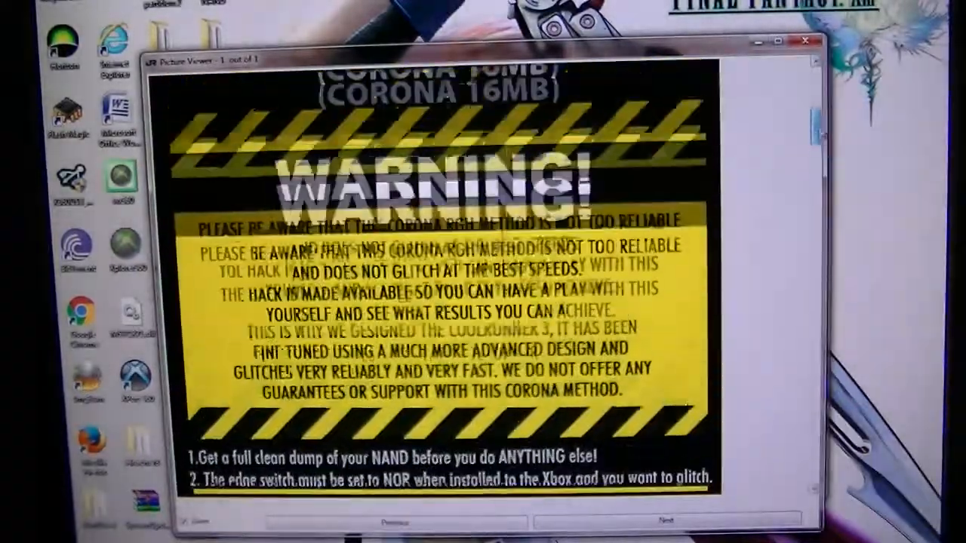
- Return from the D/C points and warning section to the diagram's title page
click(664, 523)
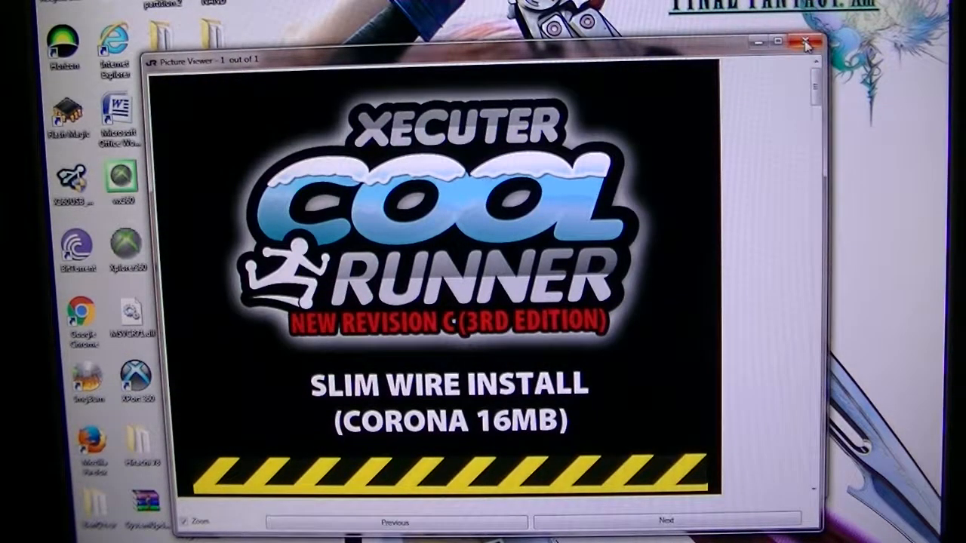
click(806, 42)
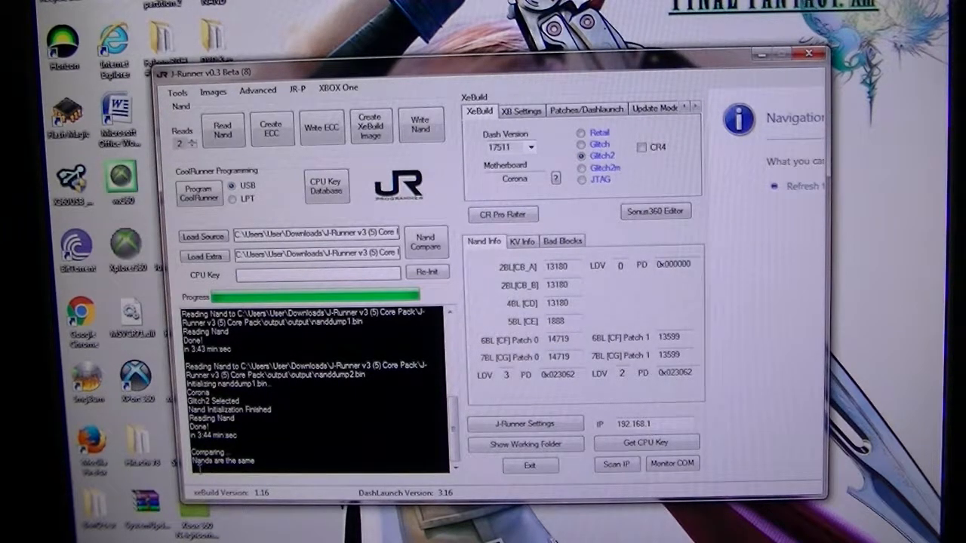
mouse_move(435, 424)
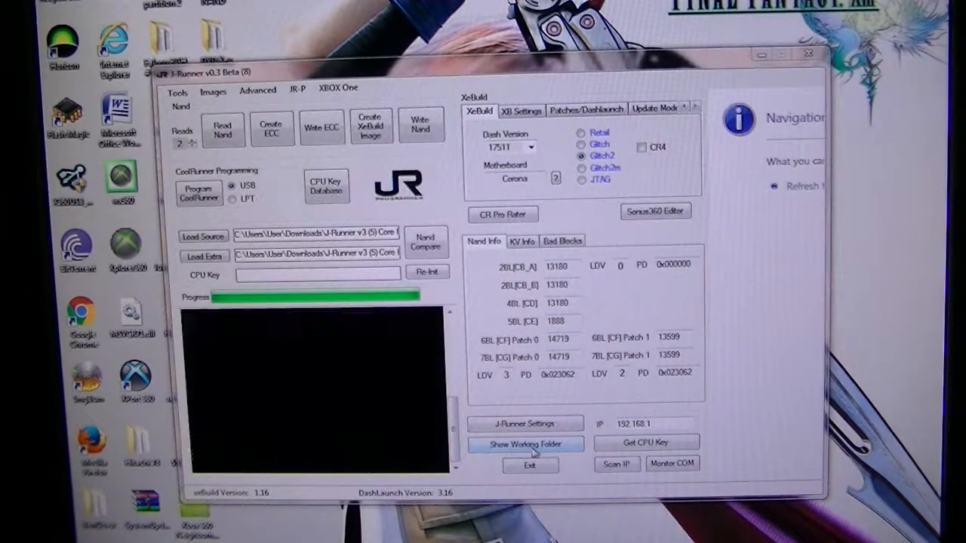
click(525, 443)
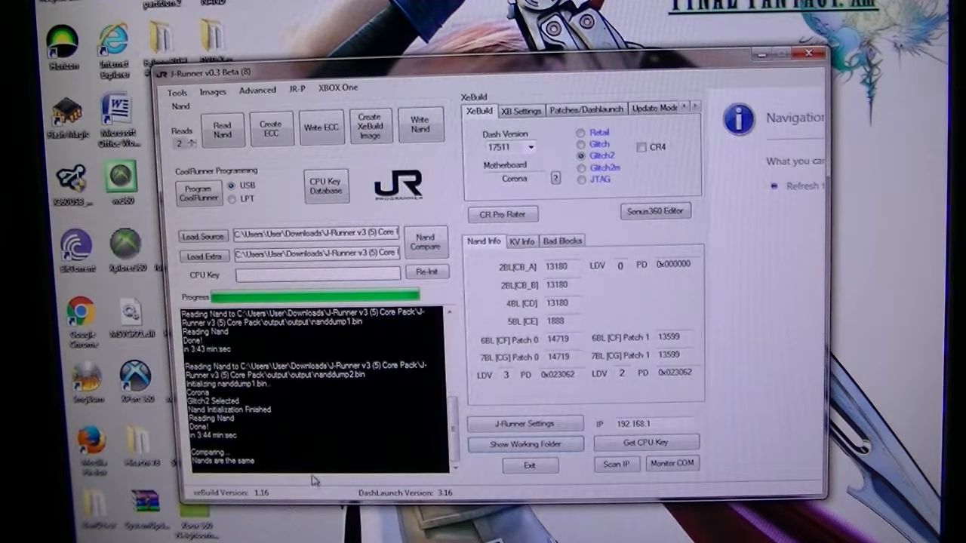
mouse_move(356, 417)
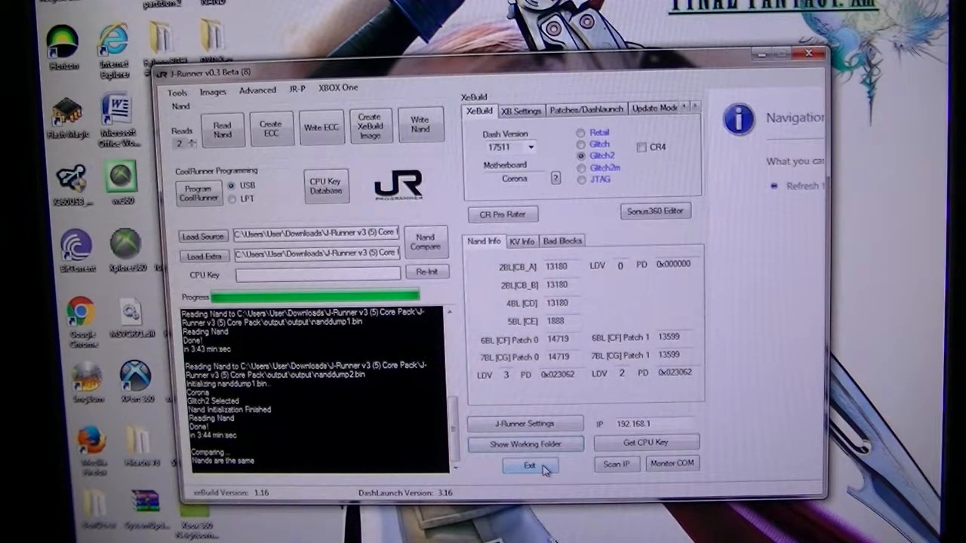
mouse_move(338, 422)
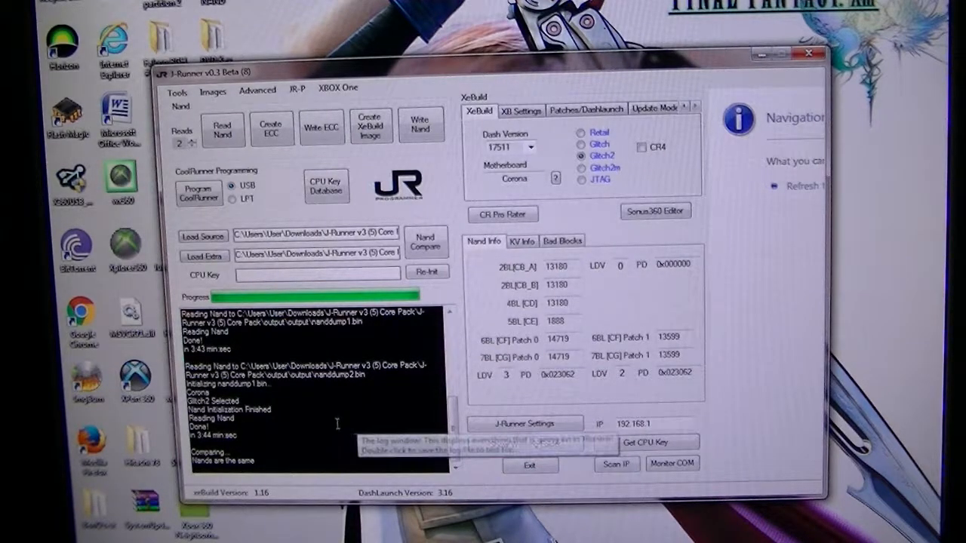